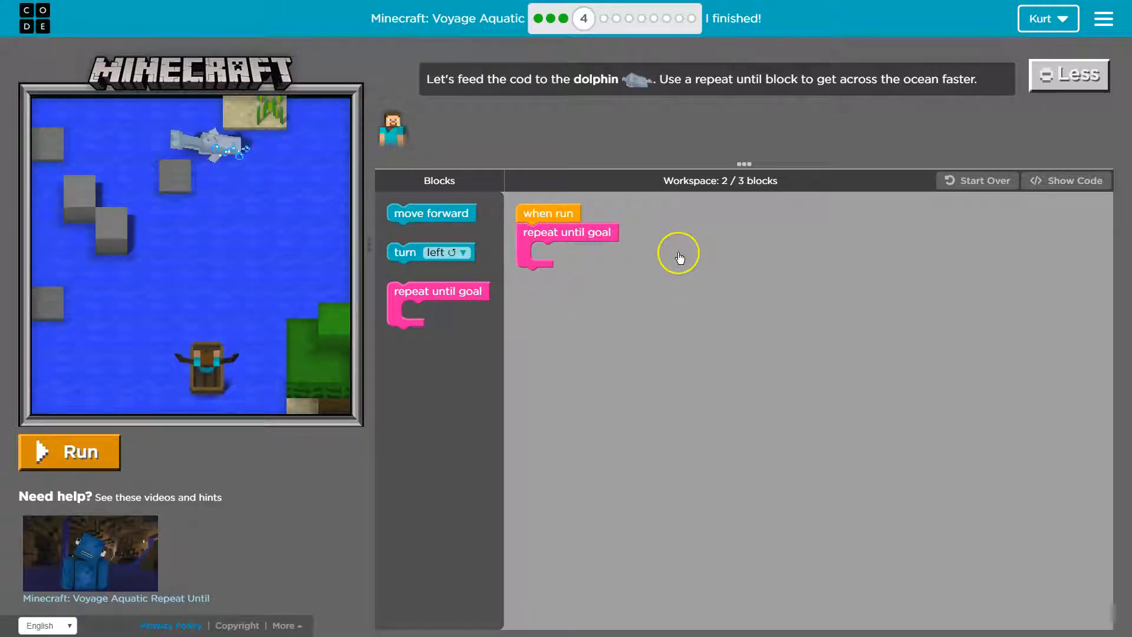
mouse_move(664, 238)
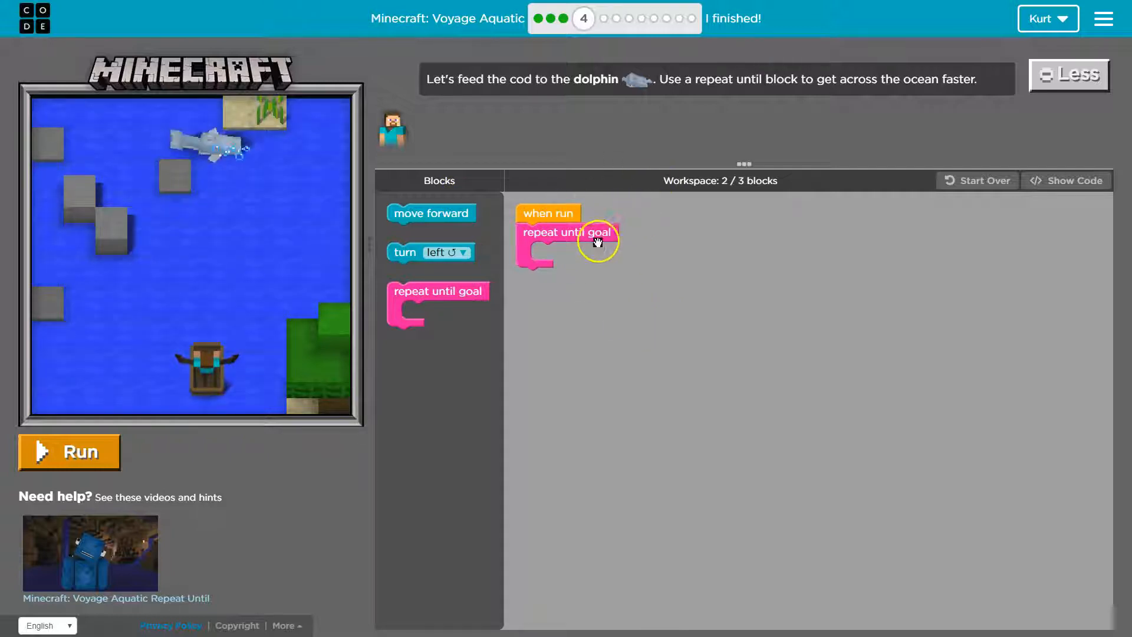
- Test-run the program with the empty repeat loop, then reset Steve to the start
click(69, 453)
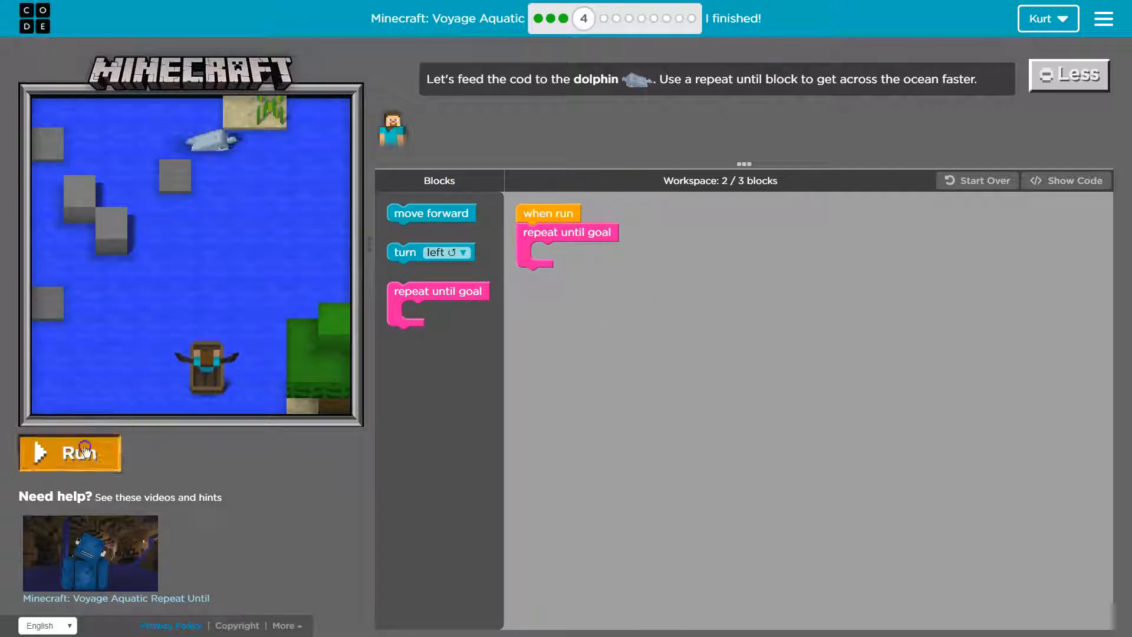
click(70, 453)
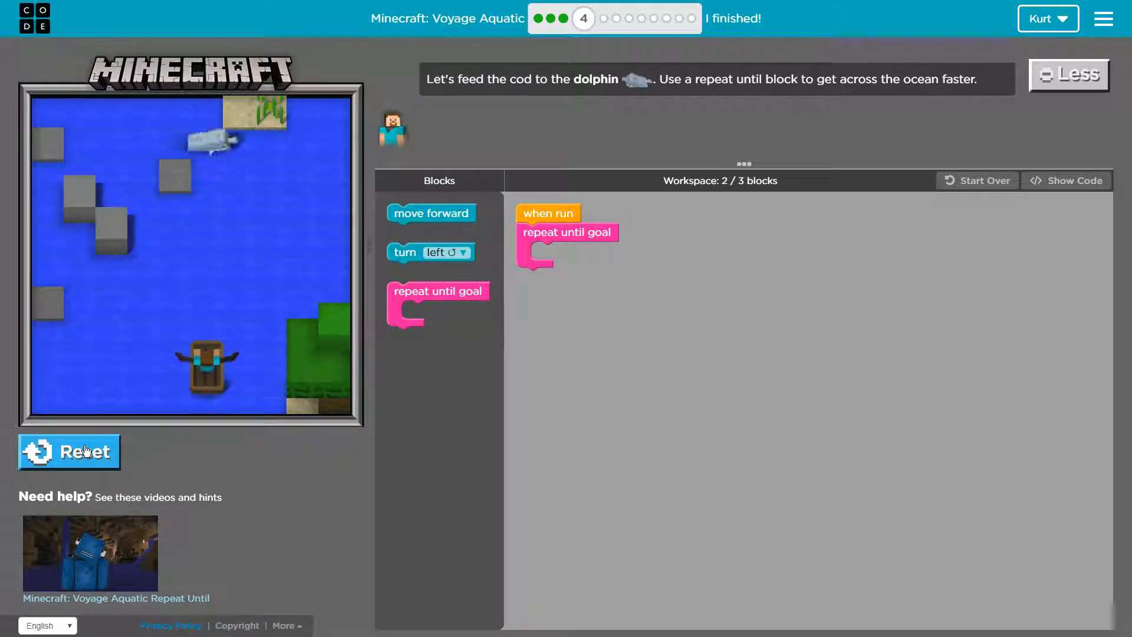
click(69, 452)
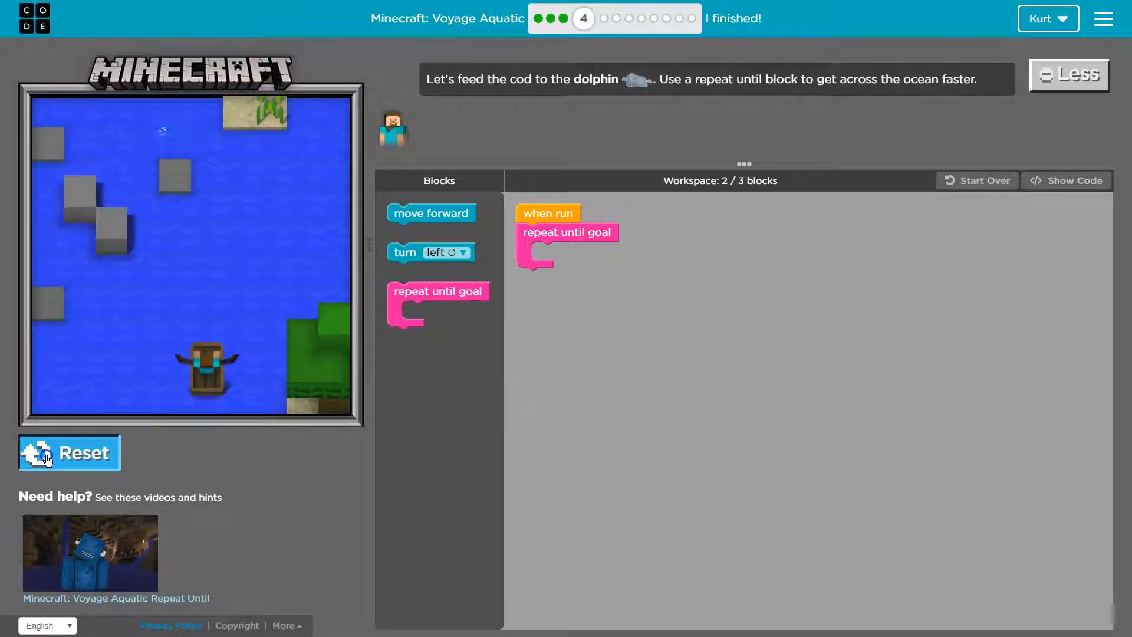
click(69, 453)
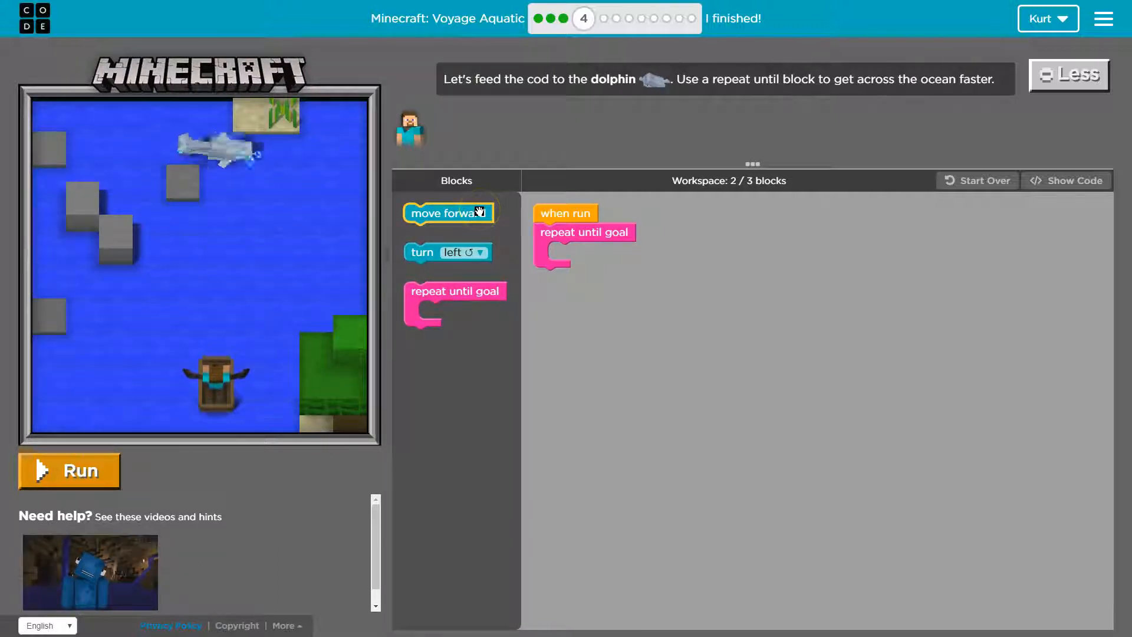
- Drop a move forward block inside the repeat until goal loop and run the program
drag(447, 212, 607, 247)
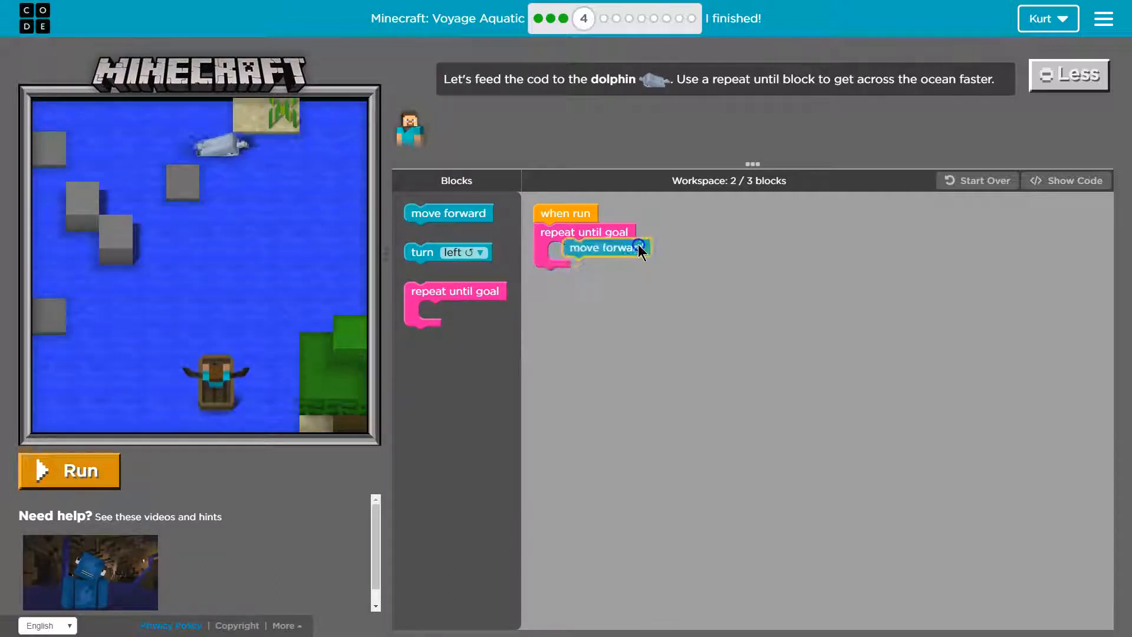
drag(605, 248, 592, 251)
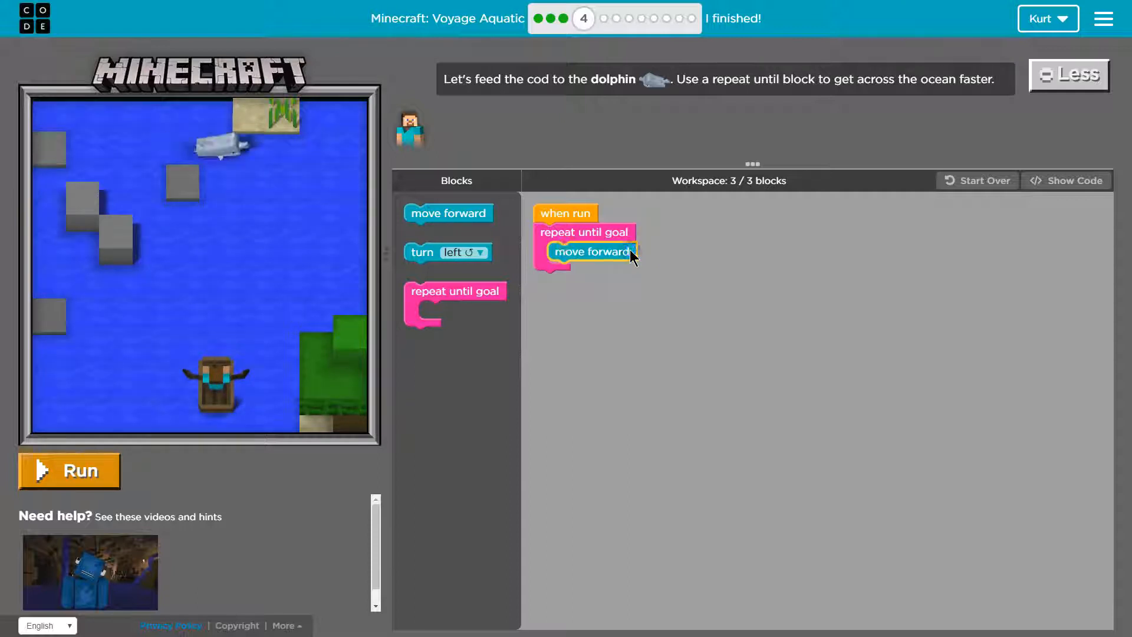
click(68, 470)
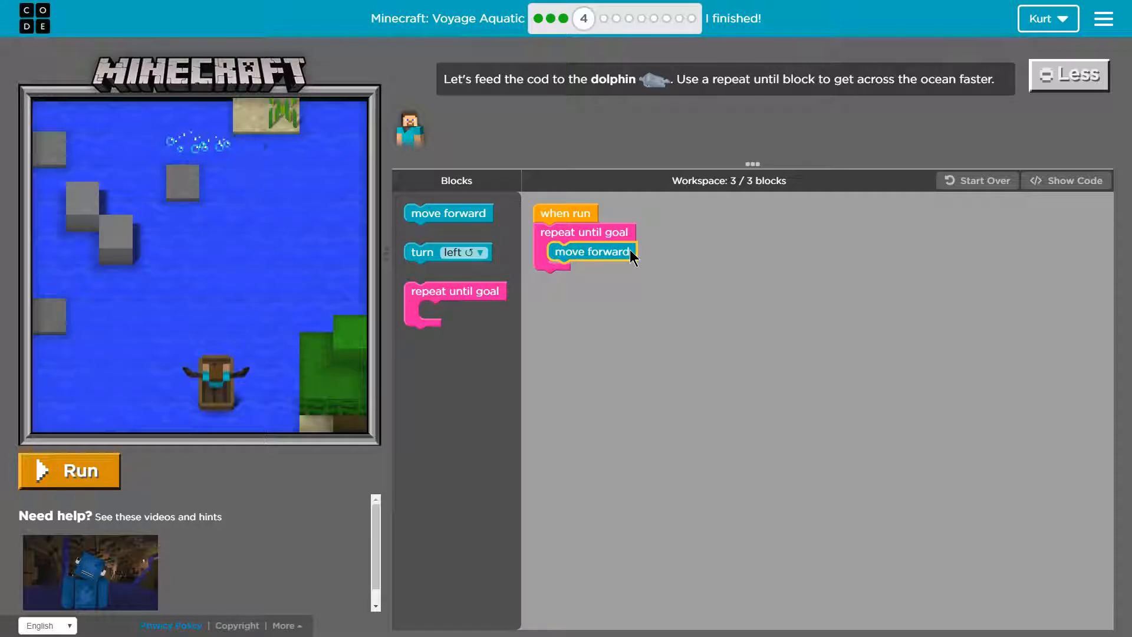
mouse_move(433, 212)
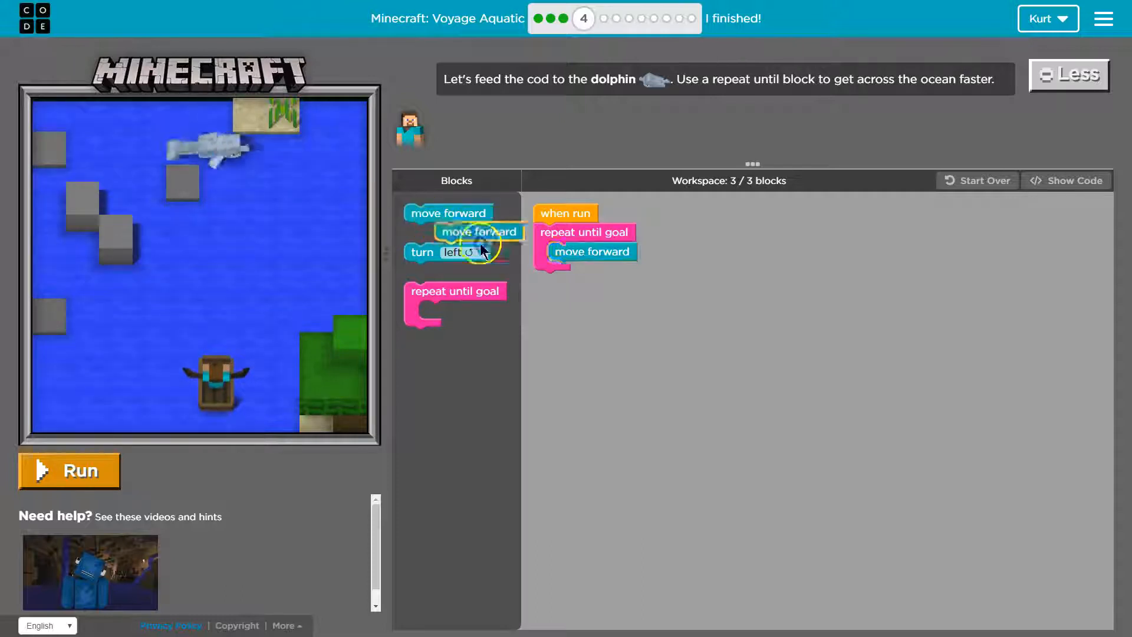
- Add more move forward blocks until the loop holds six, then run it
drag(478, 232, 591, 263)
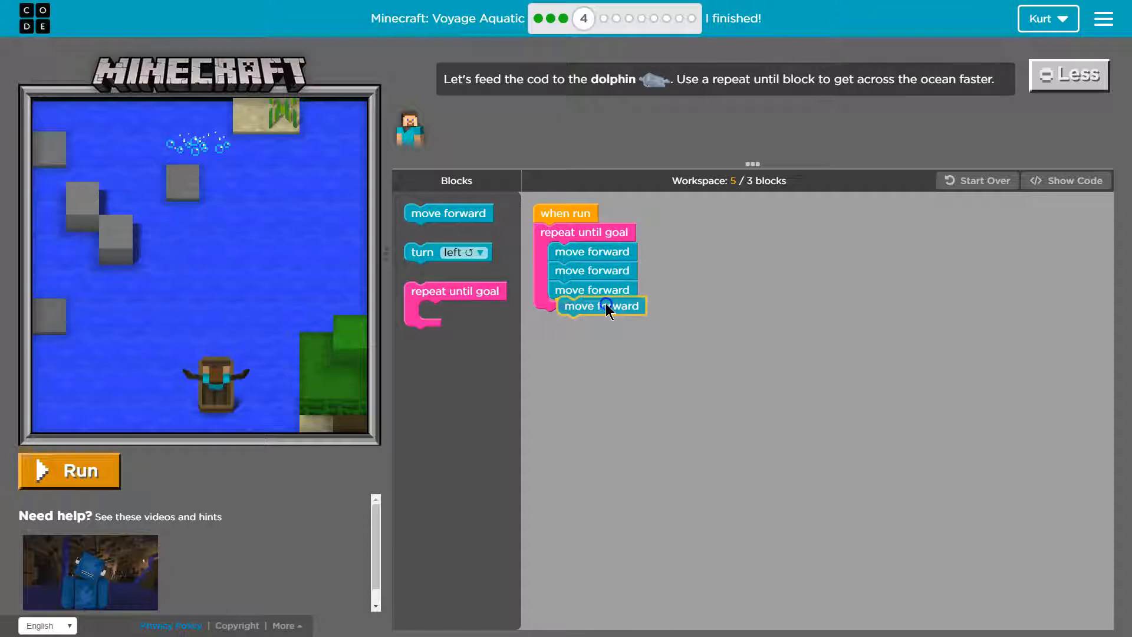
drag(602, 305, 598, 333)
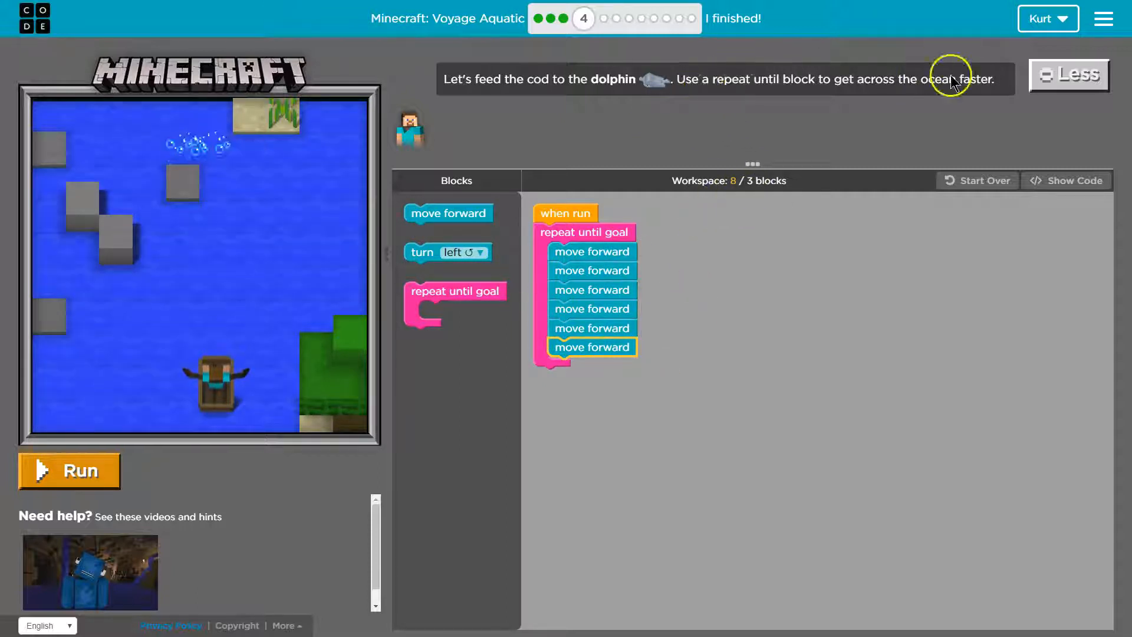
click(68, 470)
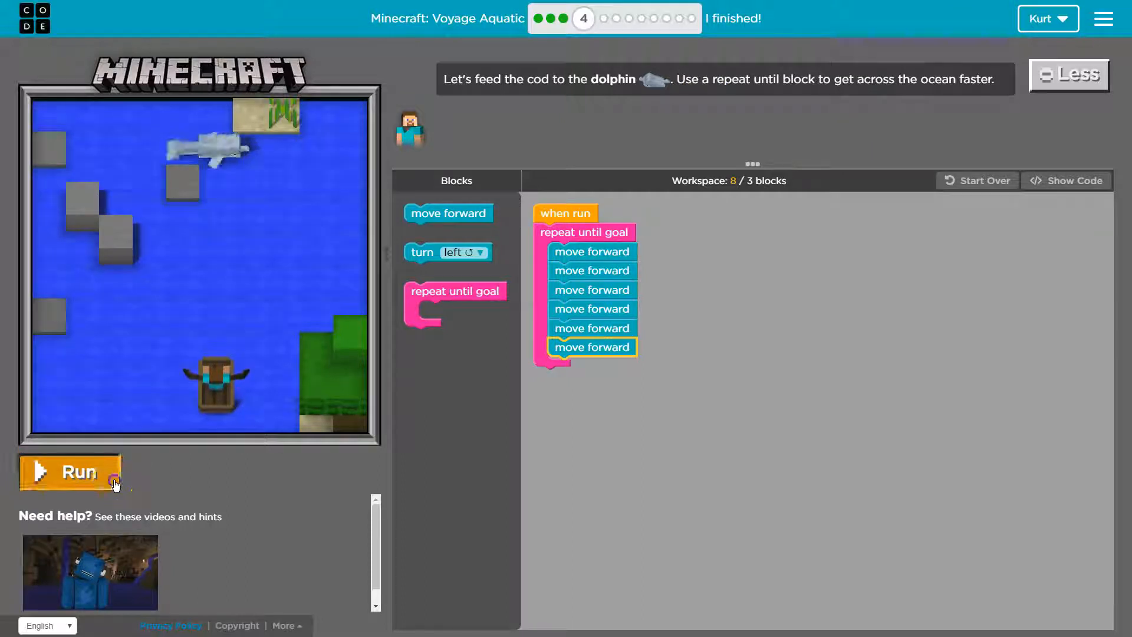
- Run the six-forward program so the boat crosses the ocean to the sandy shore
click(68, 472)
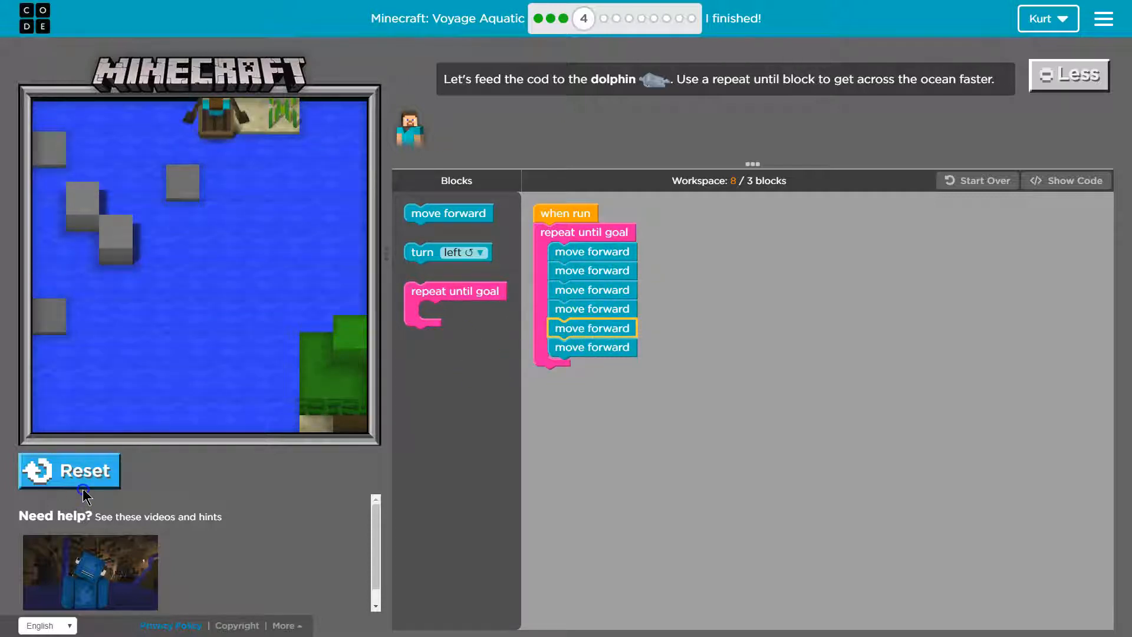
- Reset Steve, leave only one move forward in the loop, and run it toward the dolphin
click(69, 471)
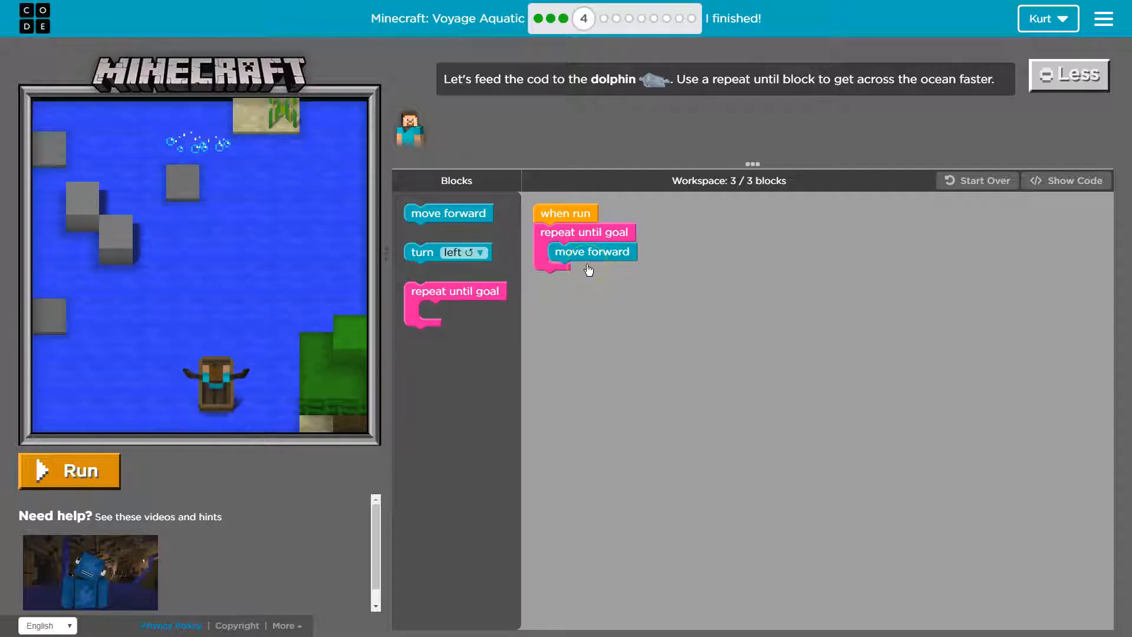
click(68, 469)
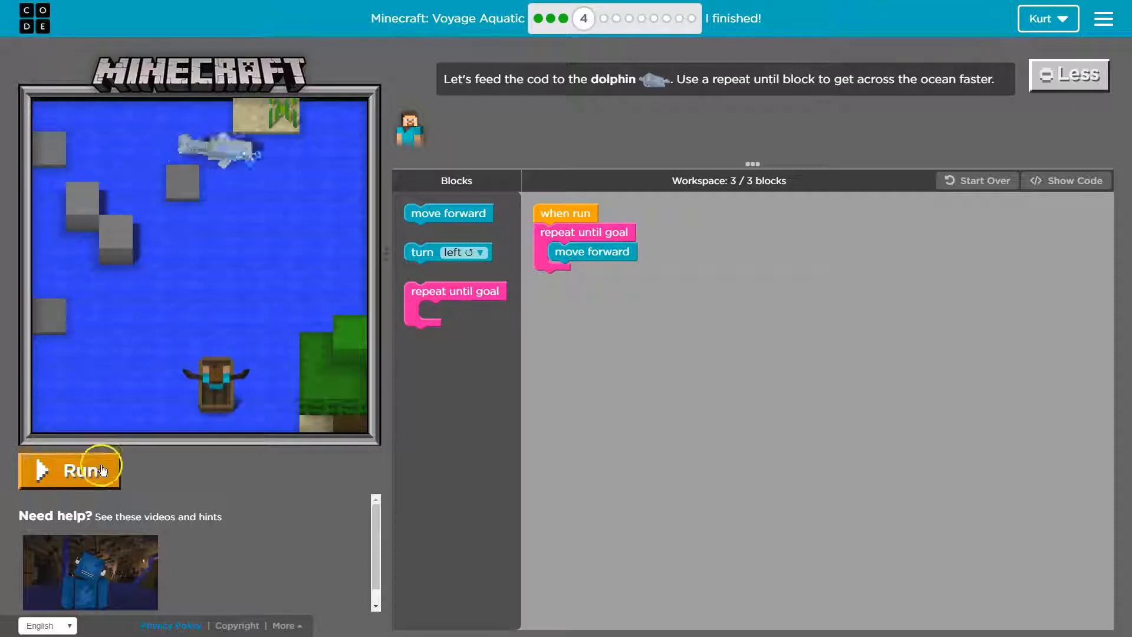
click(69, 470)
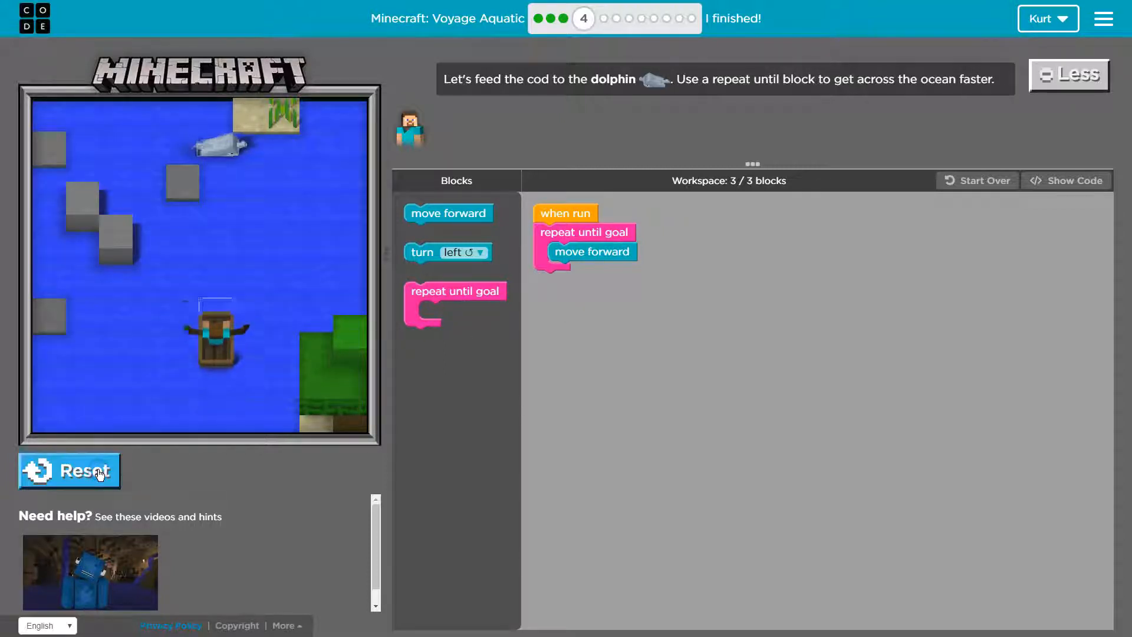